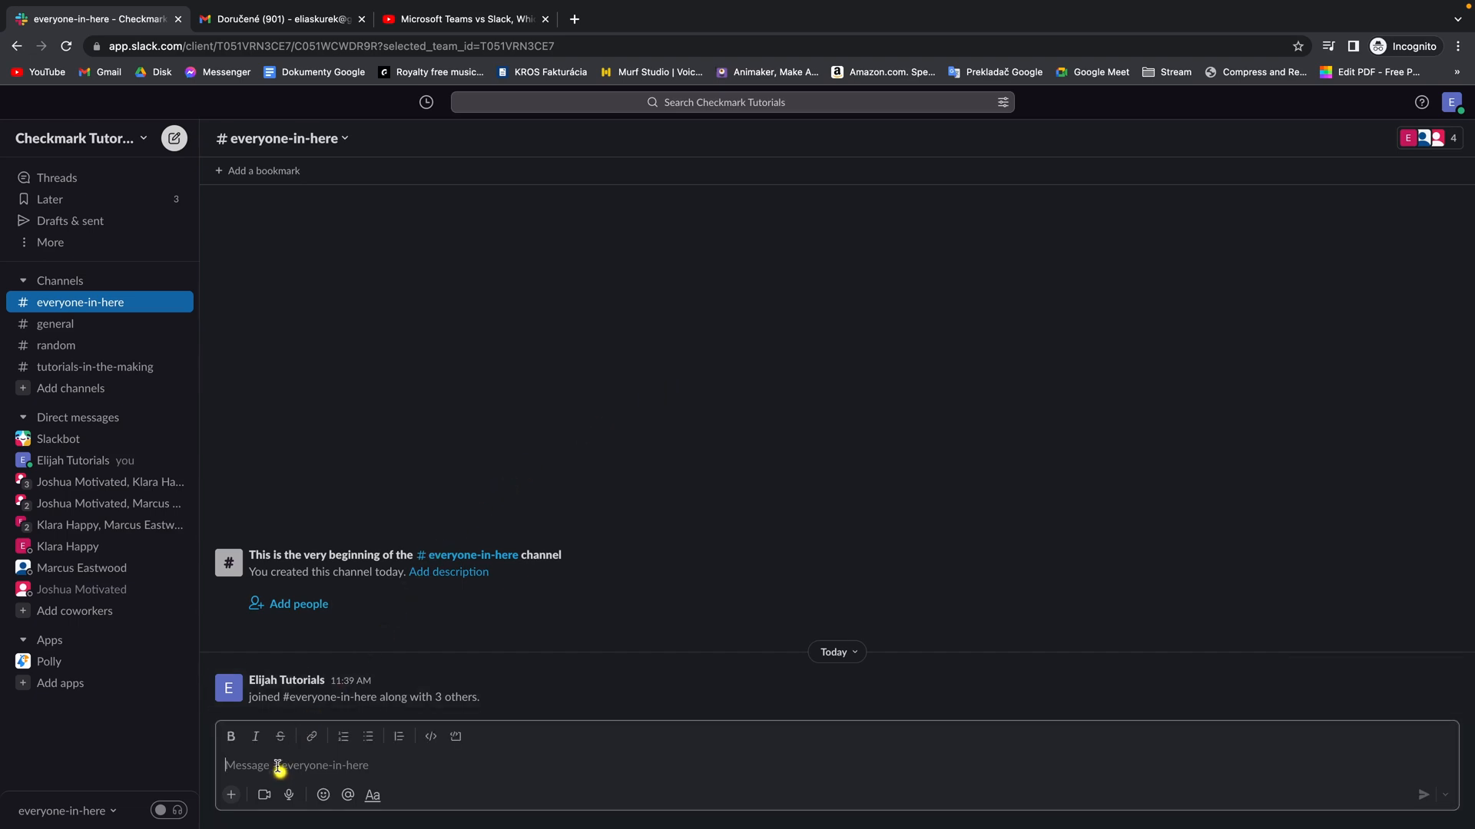
mouse_move(783, 459)
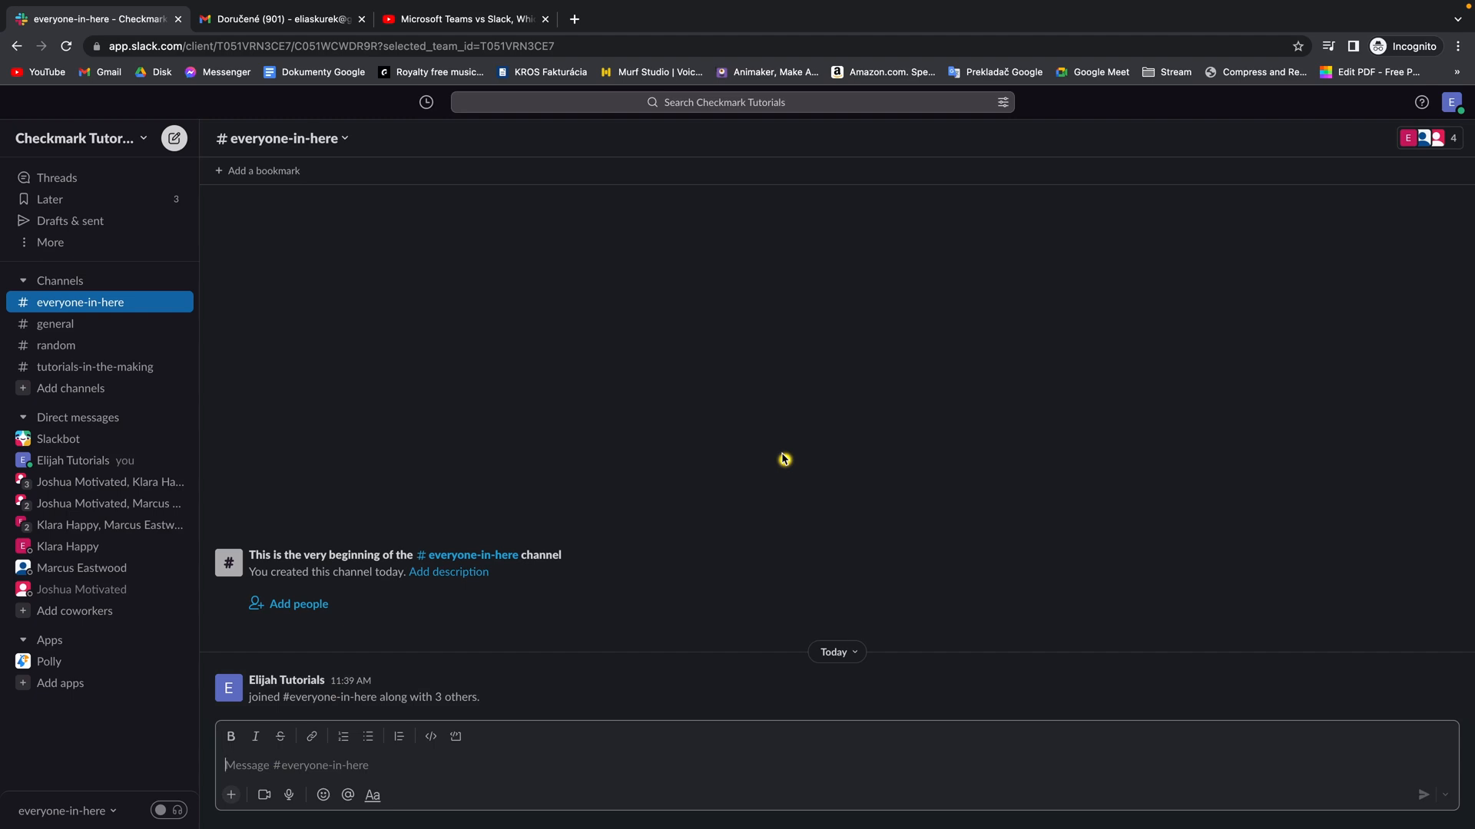
Step: Draft "Hey Karl chech out this new Youtube video" and select the words Youtube video for linking
key("shift")
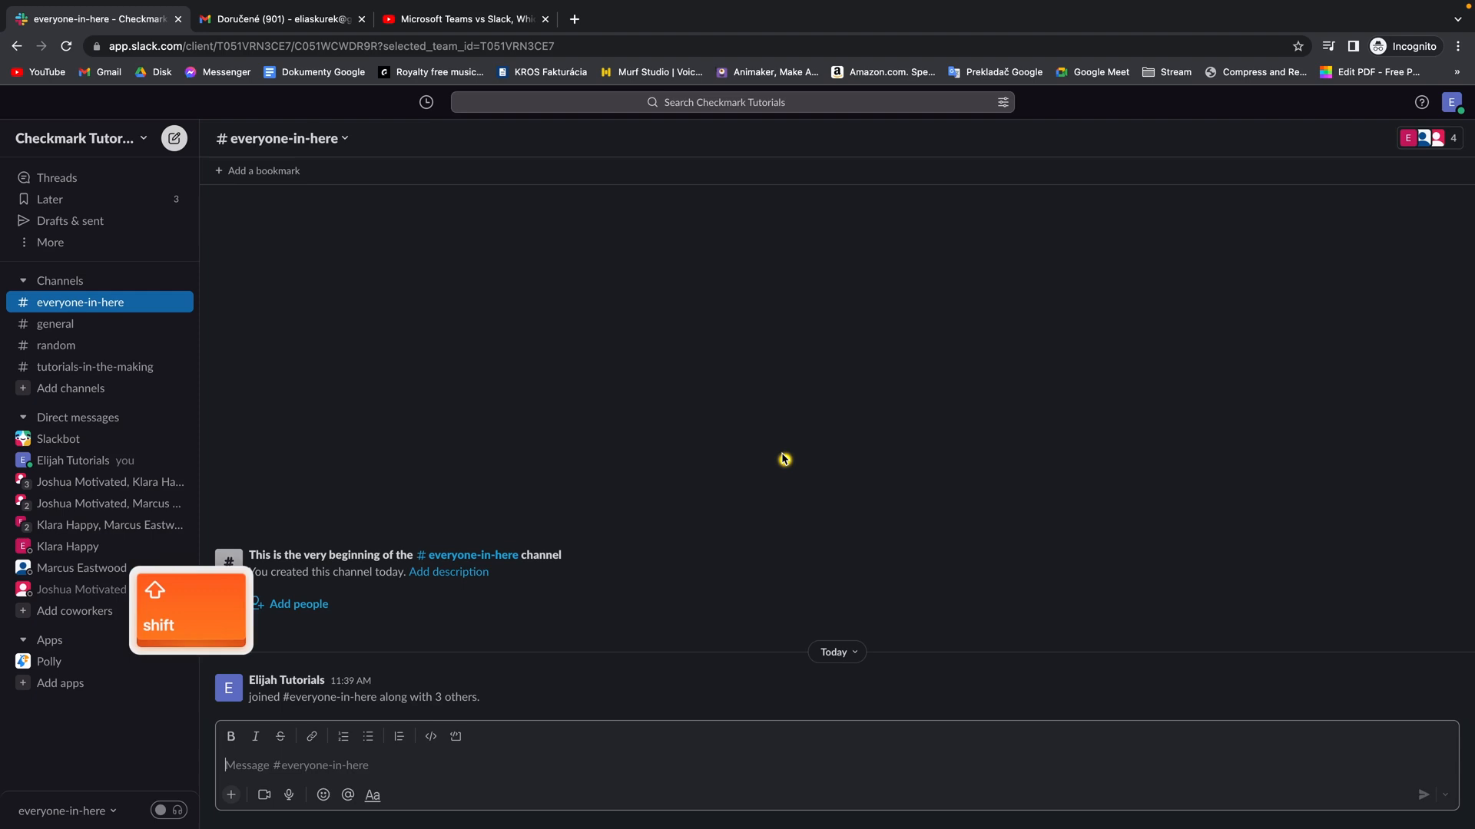
key("shift+h")
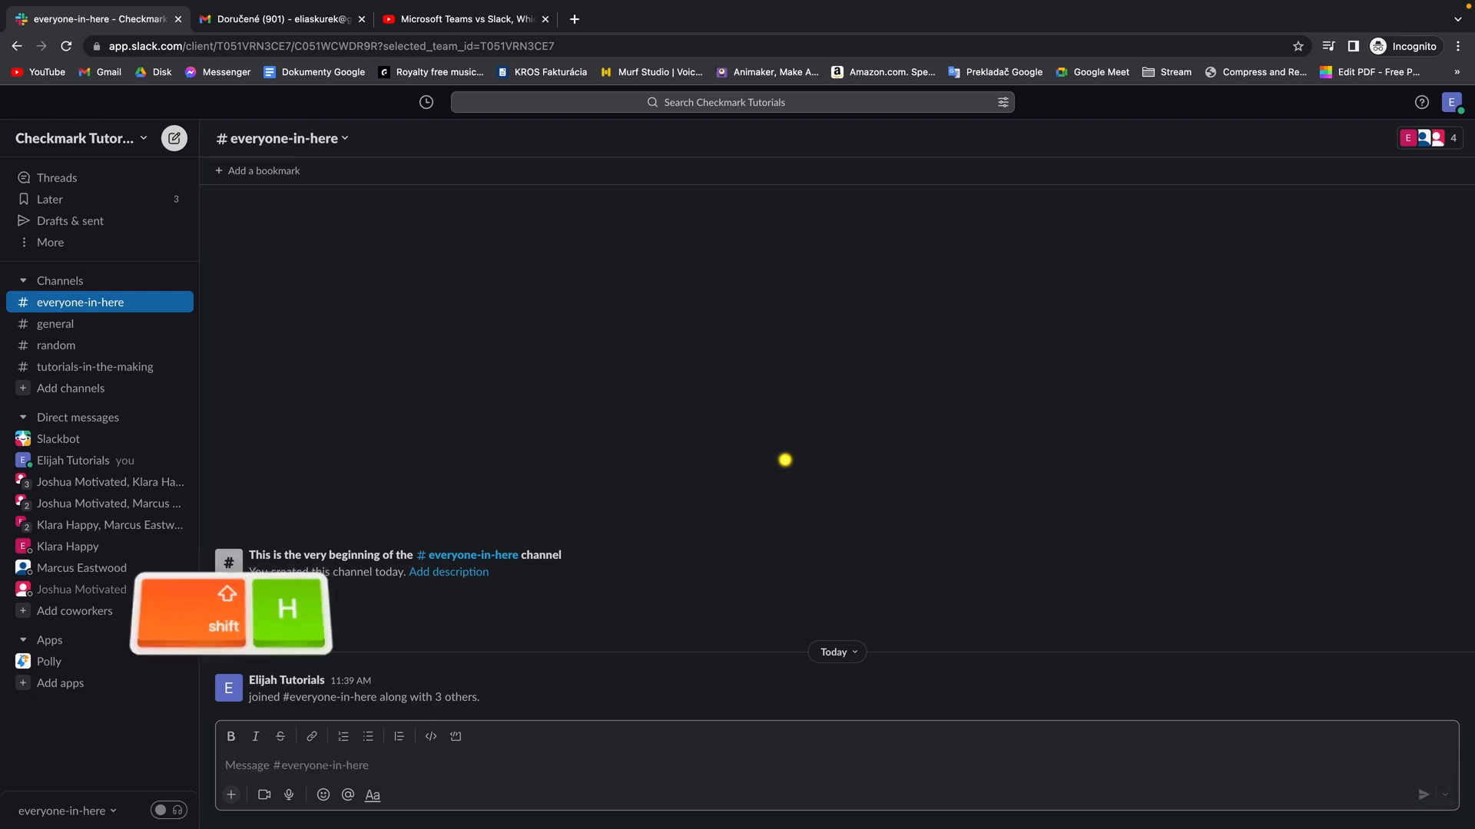
type("Hey Kar")
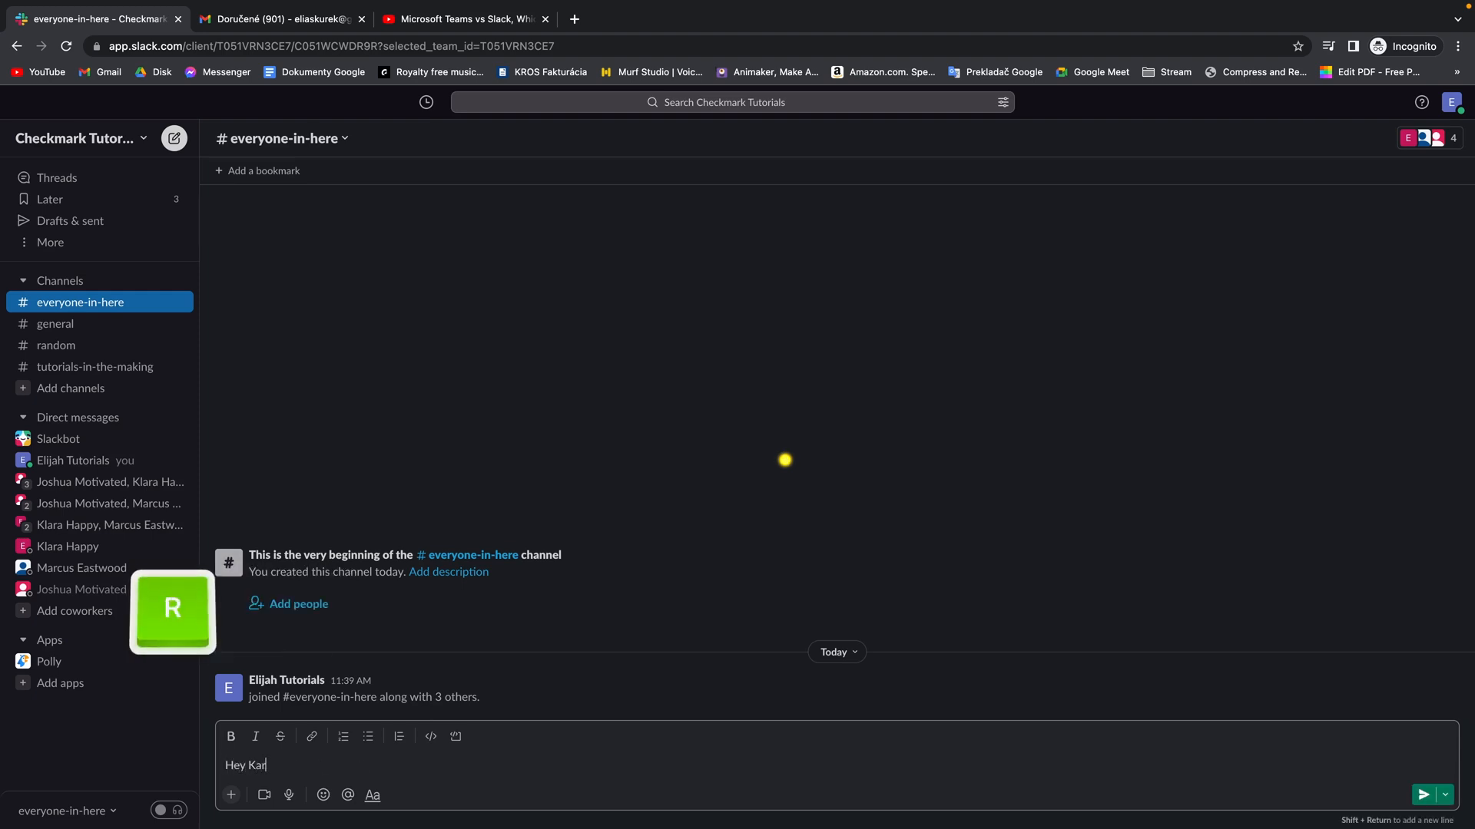
type("l chech out t")
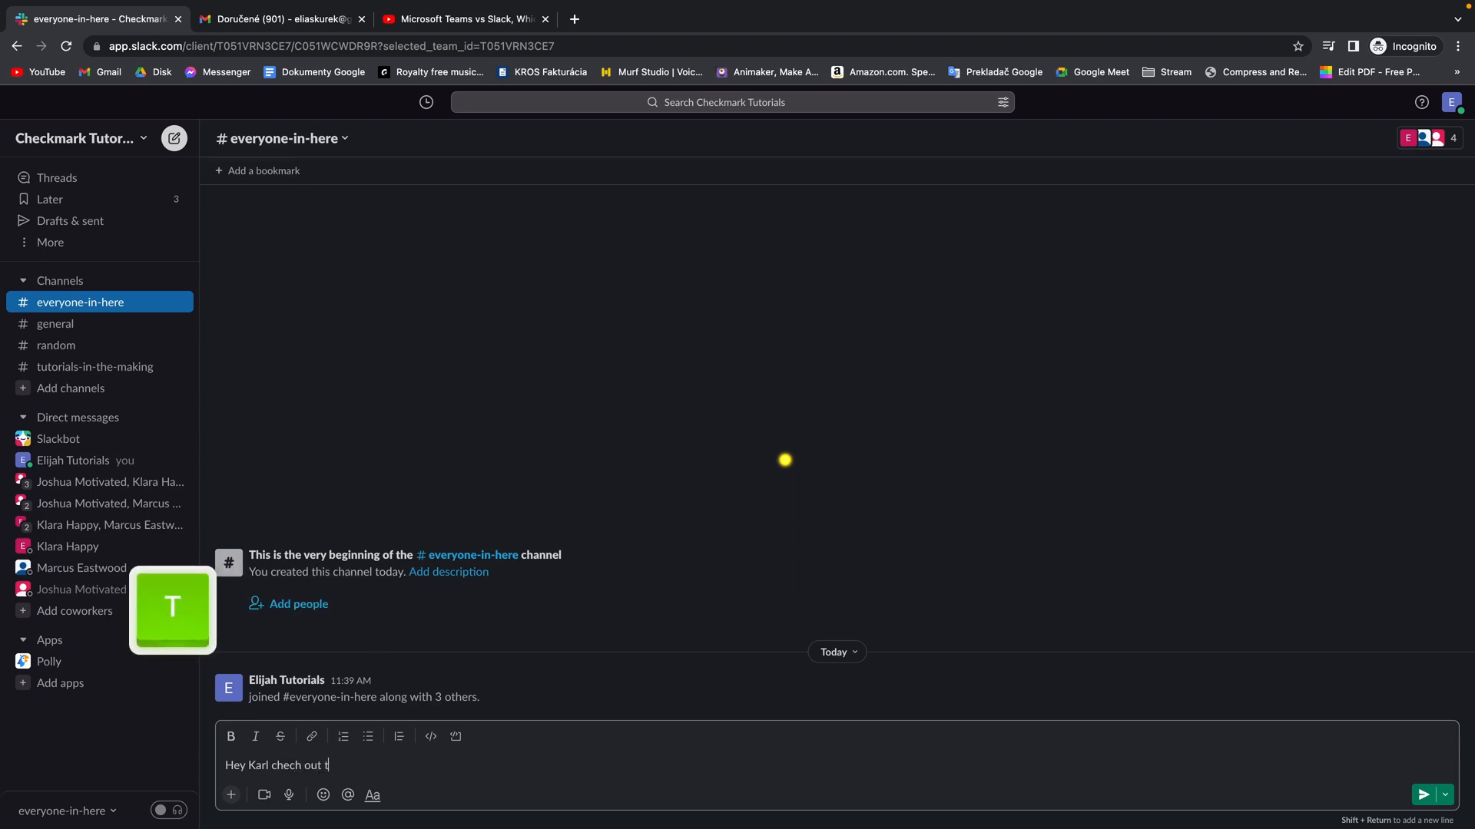
type("his new")
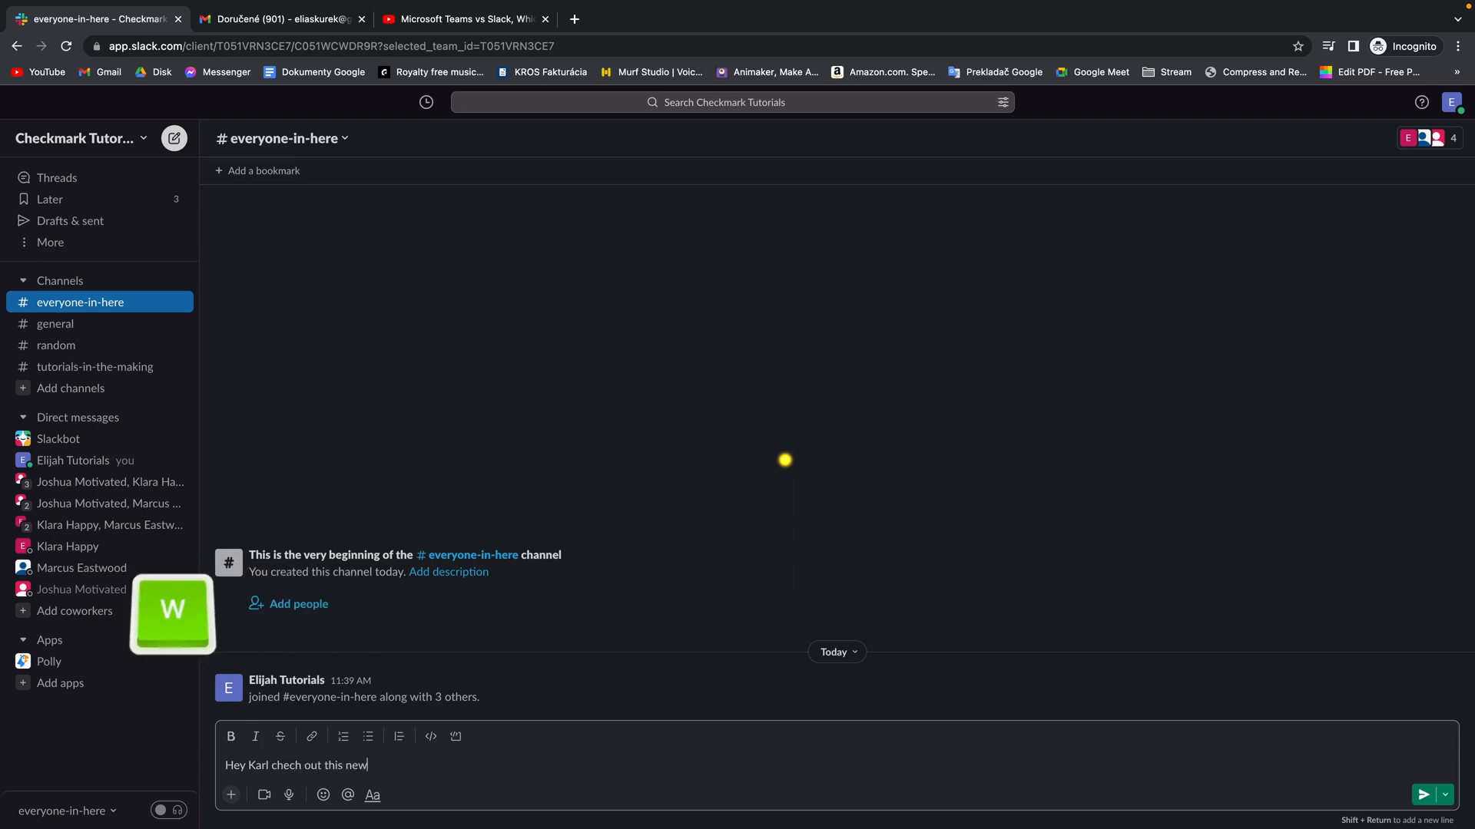
type("Youtubw")
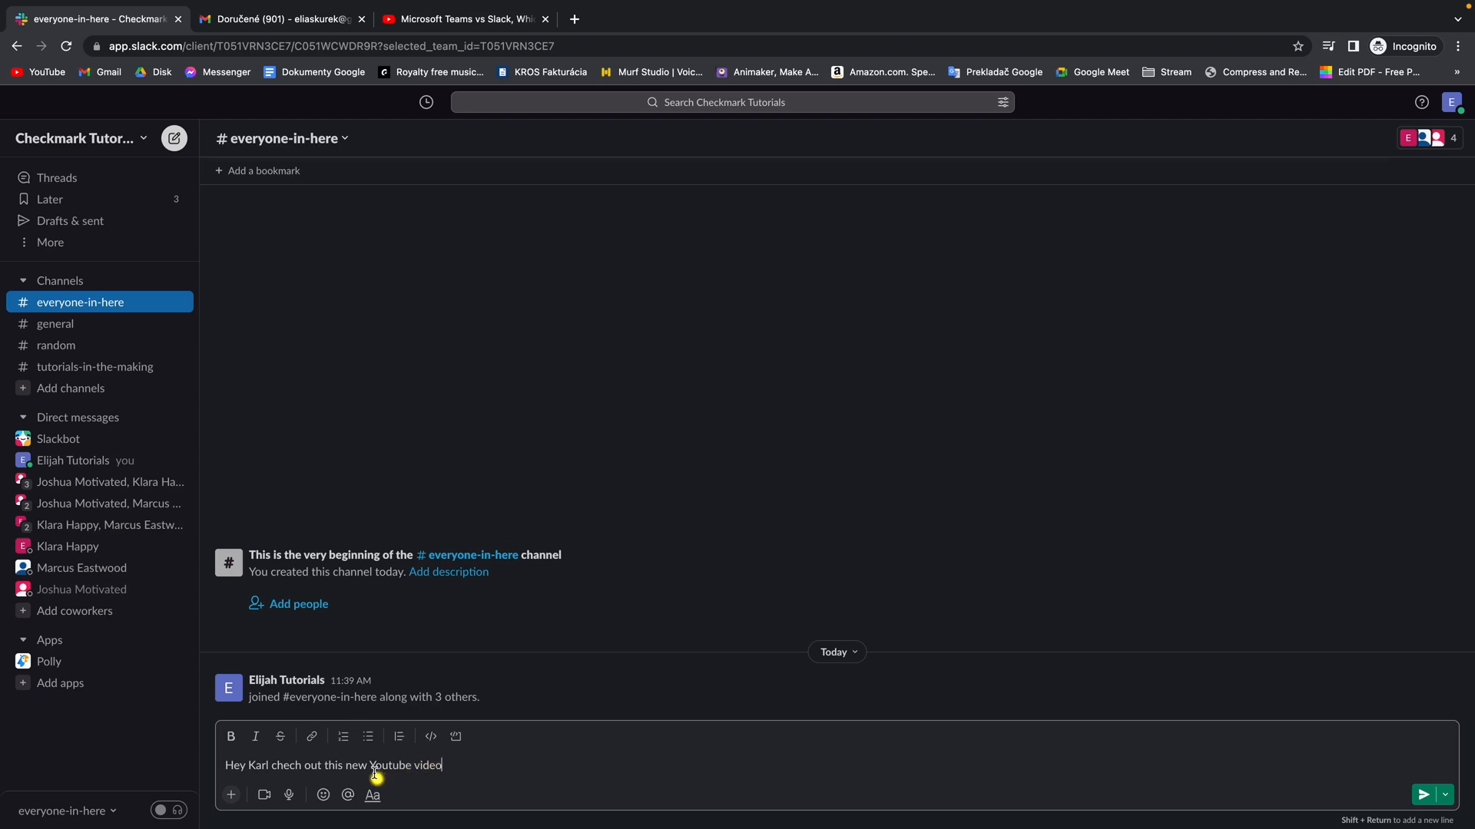
double_click(404, 765)
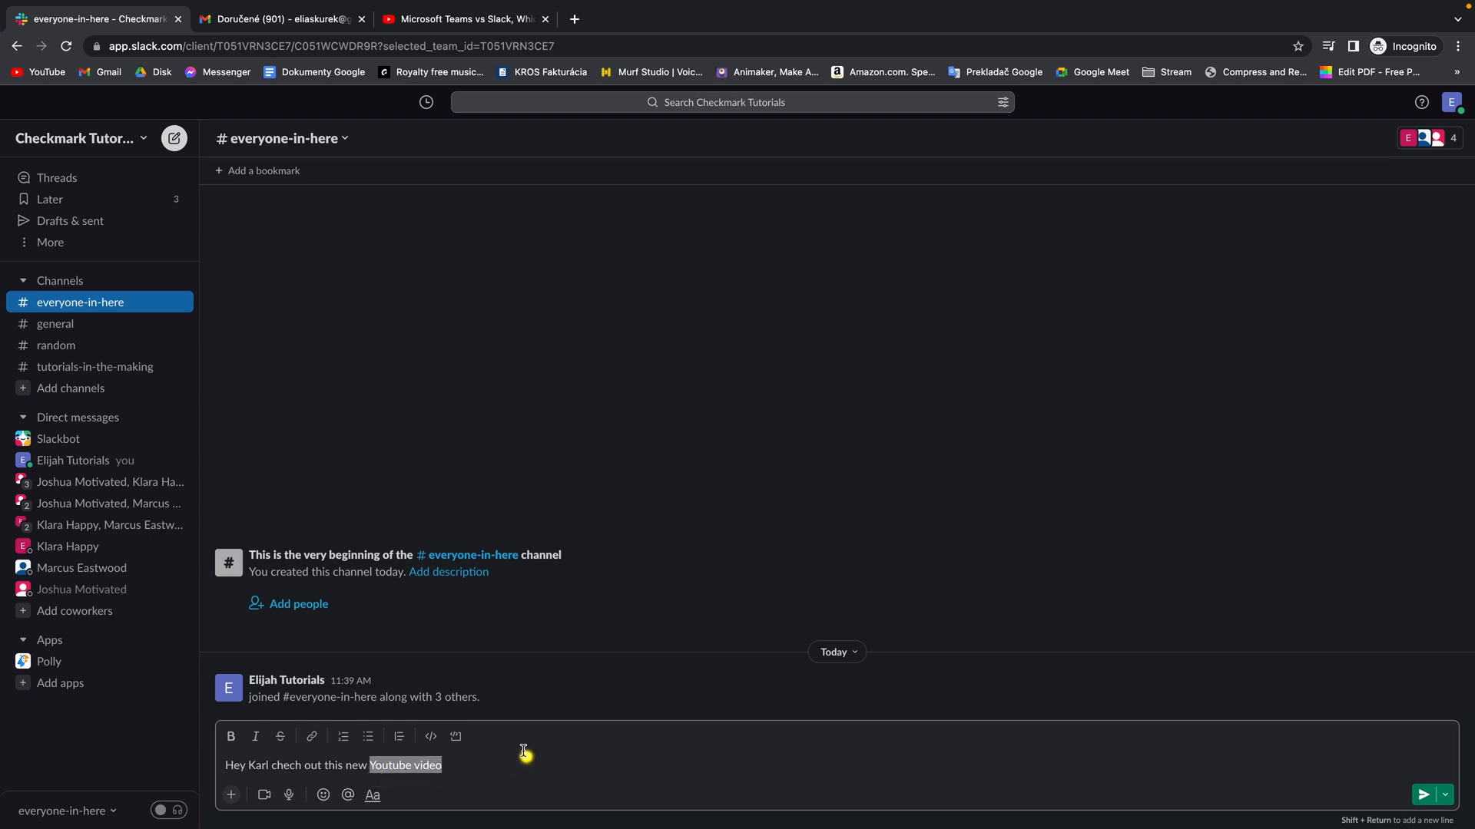
mouse_move(436, 23)
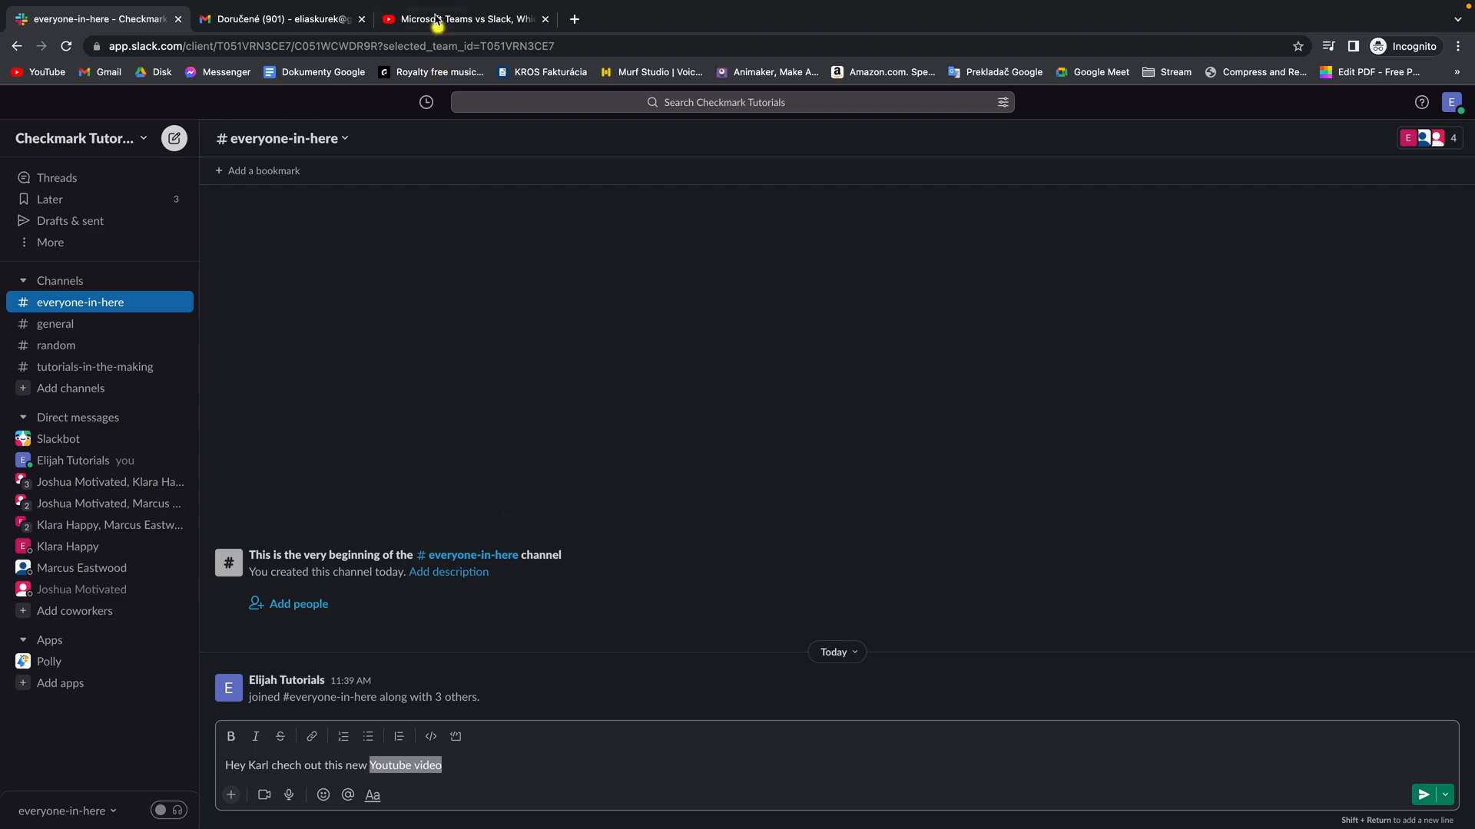
Step: Switch to the YouTube page for "Microsoft Teams vs Slack, Which is better?" to copy its URL
left_click(460, 18)
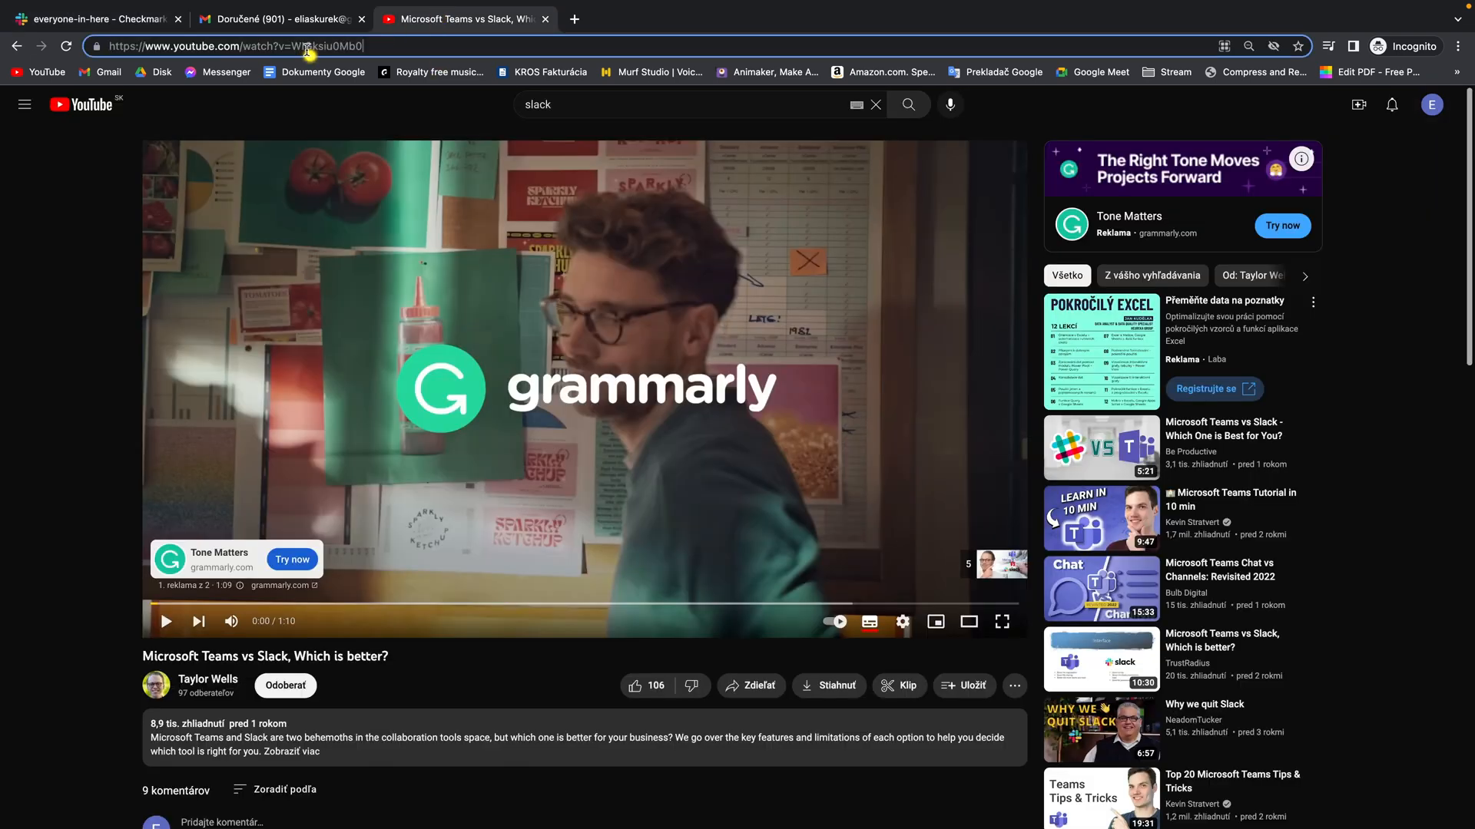
mouse_move(198, 39)
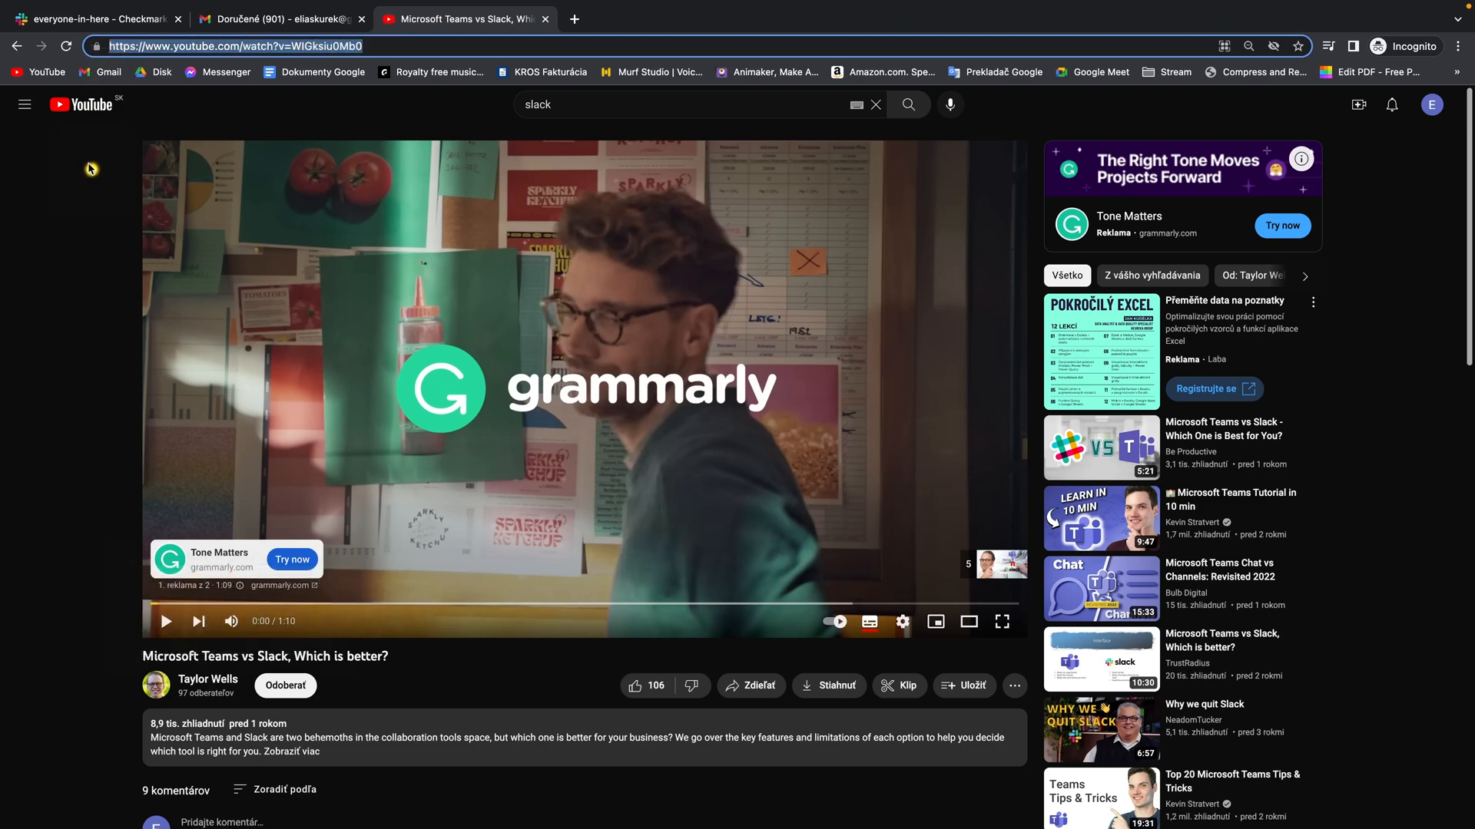
left_click(94, 19)
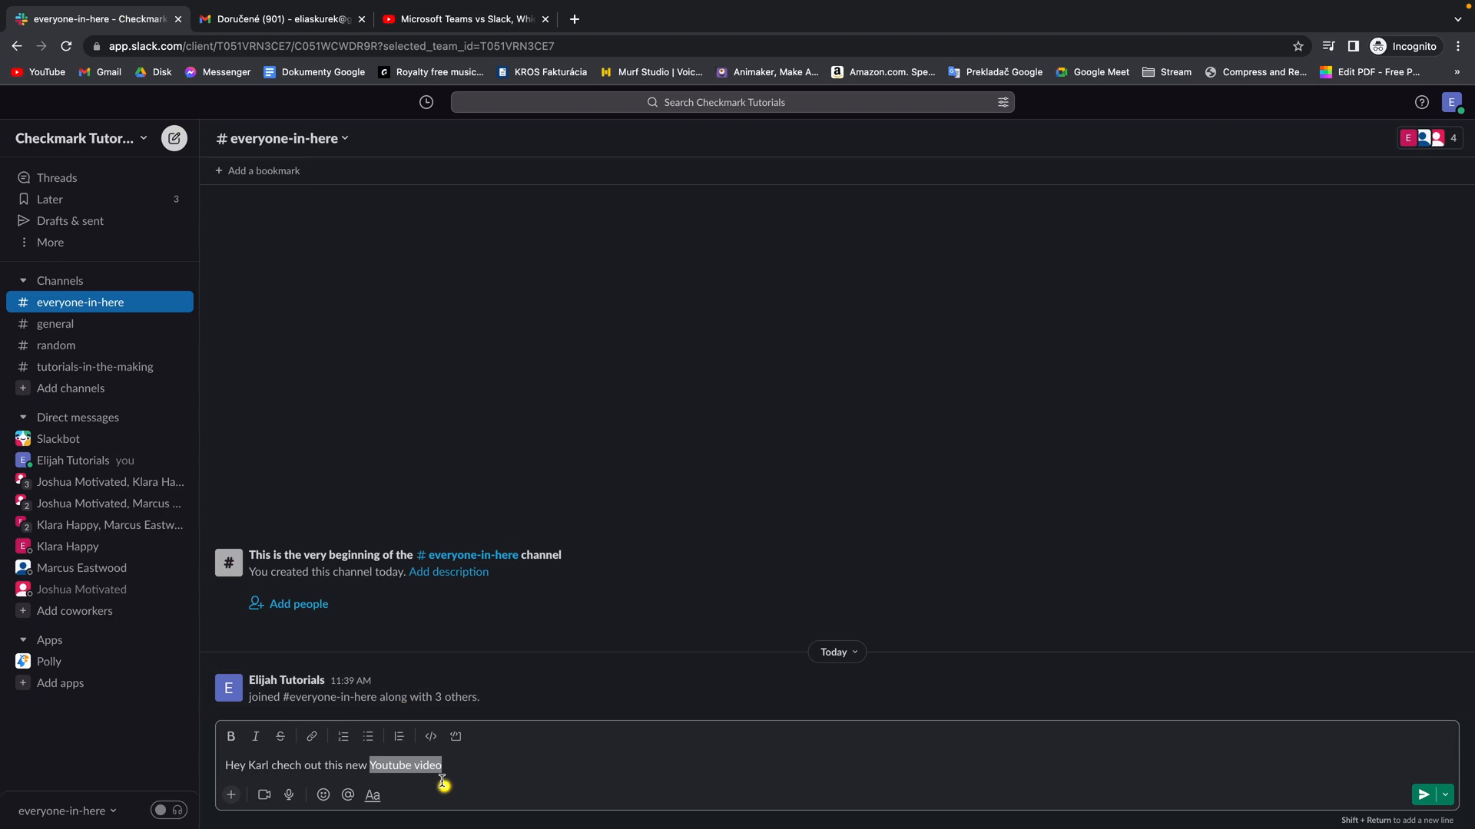
mouse_move(370, 770)
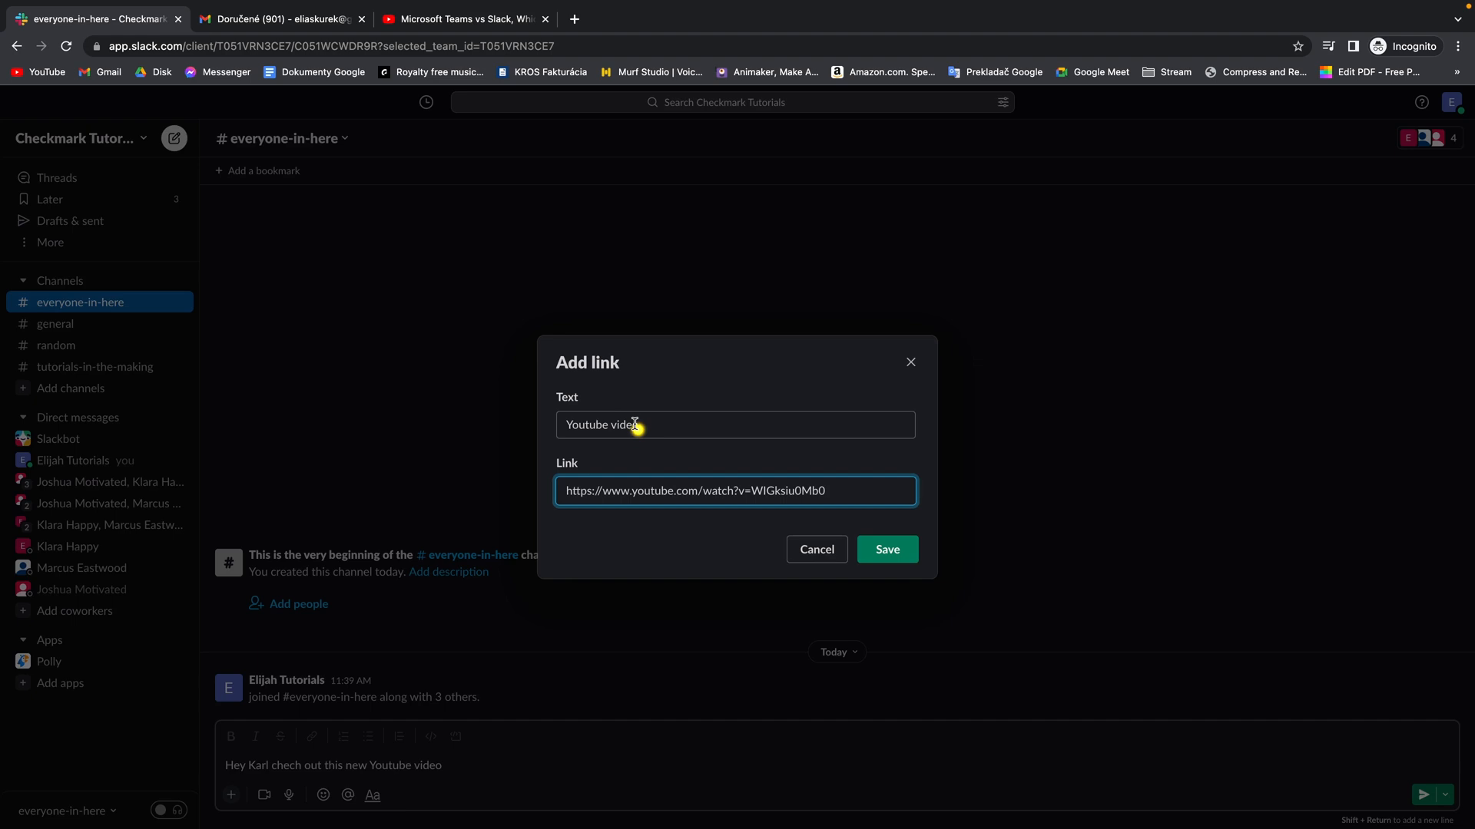
left_click(734, 424)
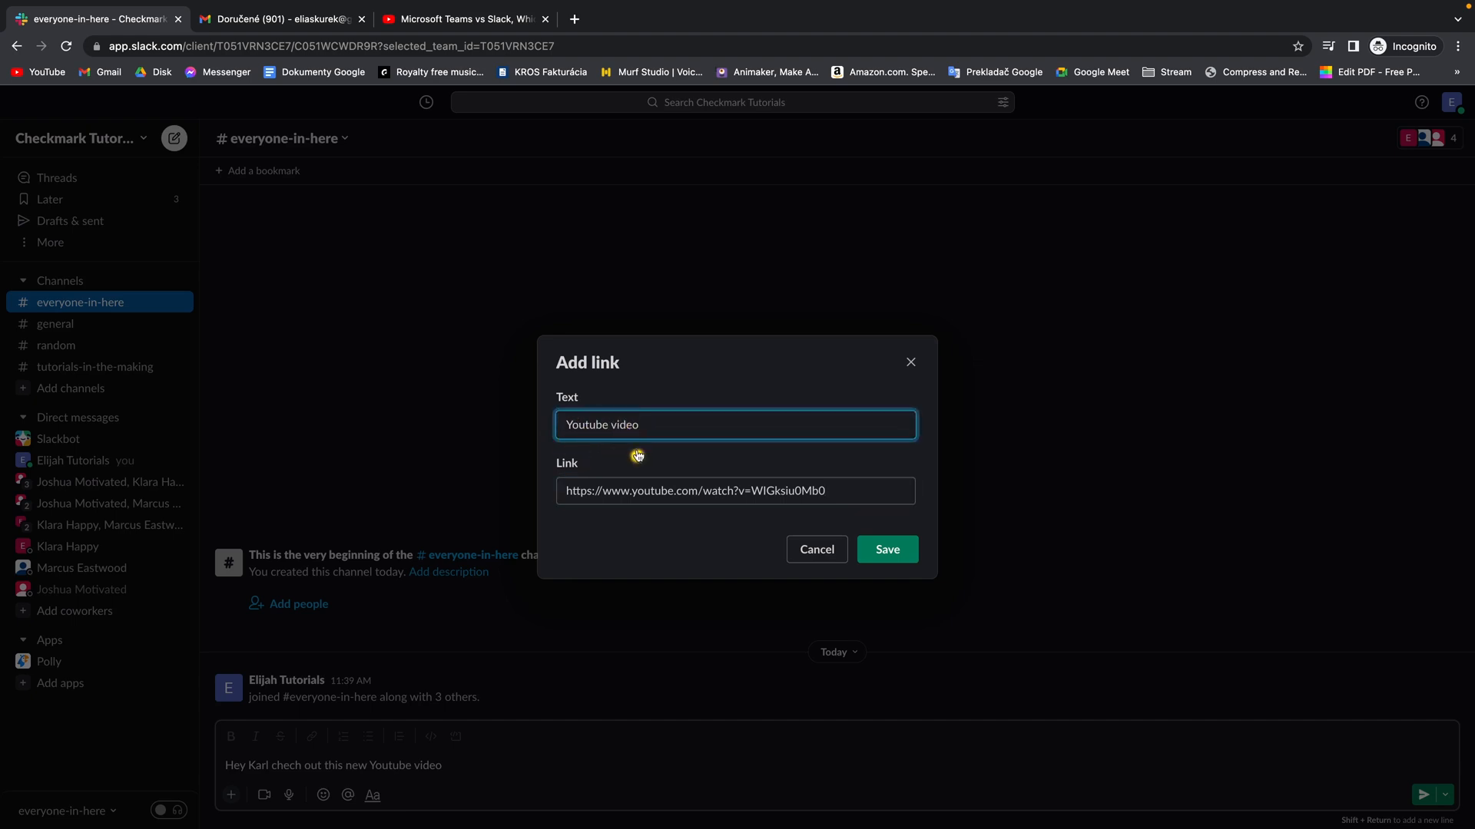
mouse_move(840, 496)
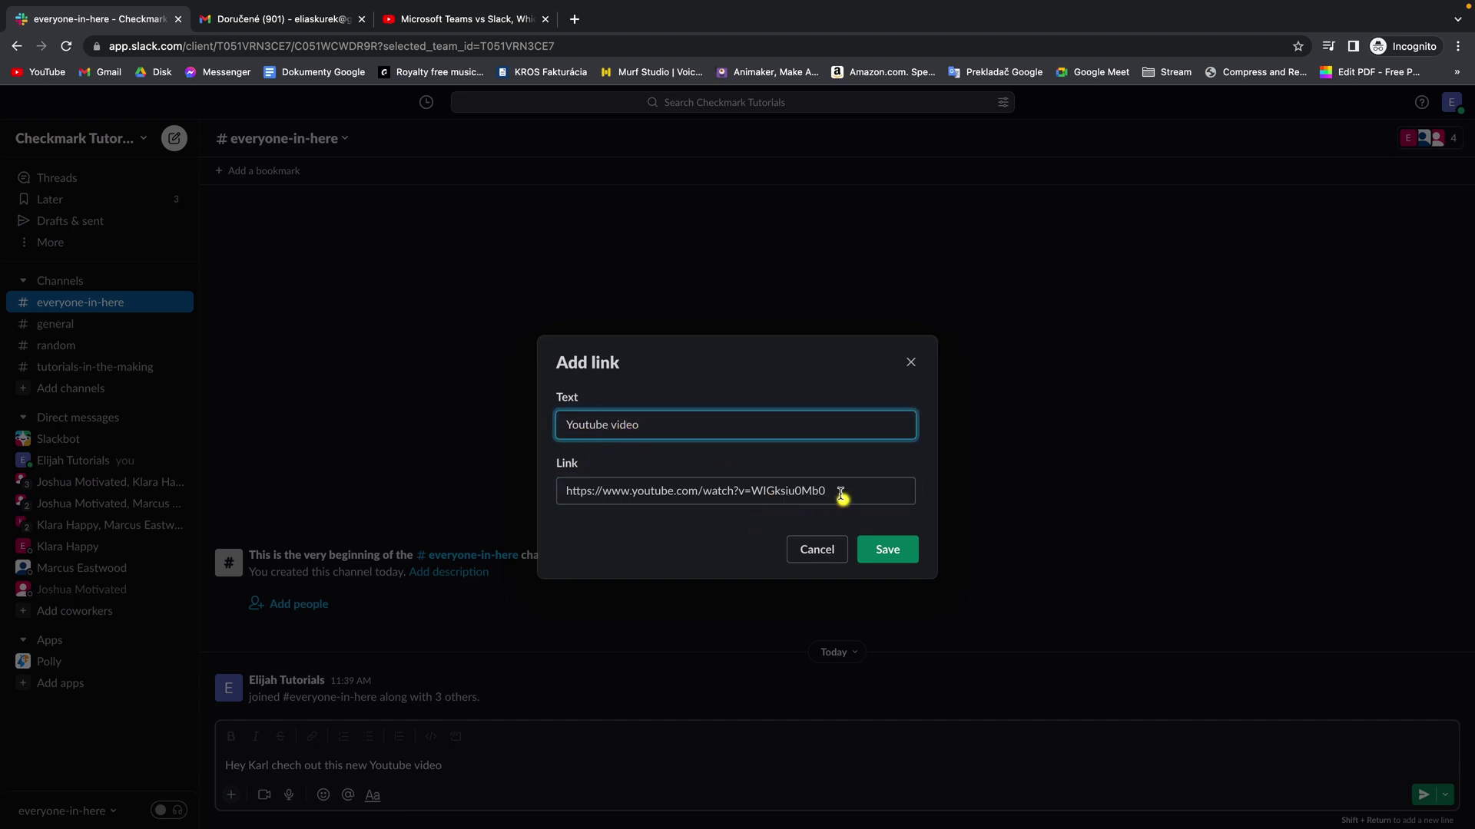
left_click(734, 490)
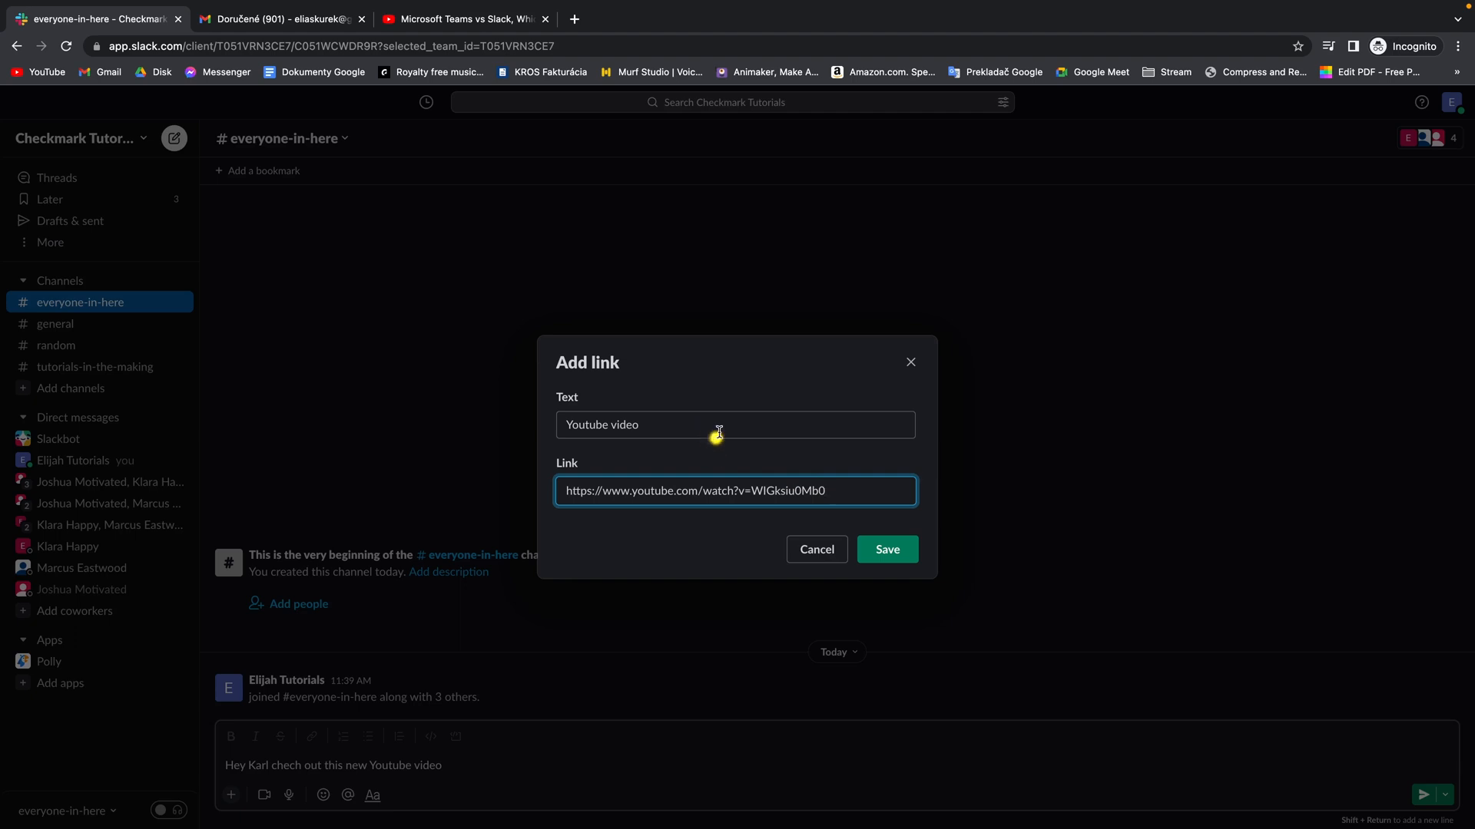
mouse_move(877, 557)
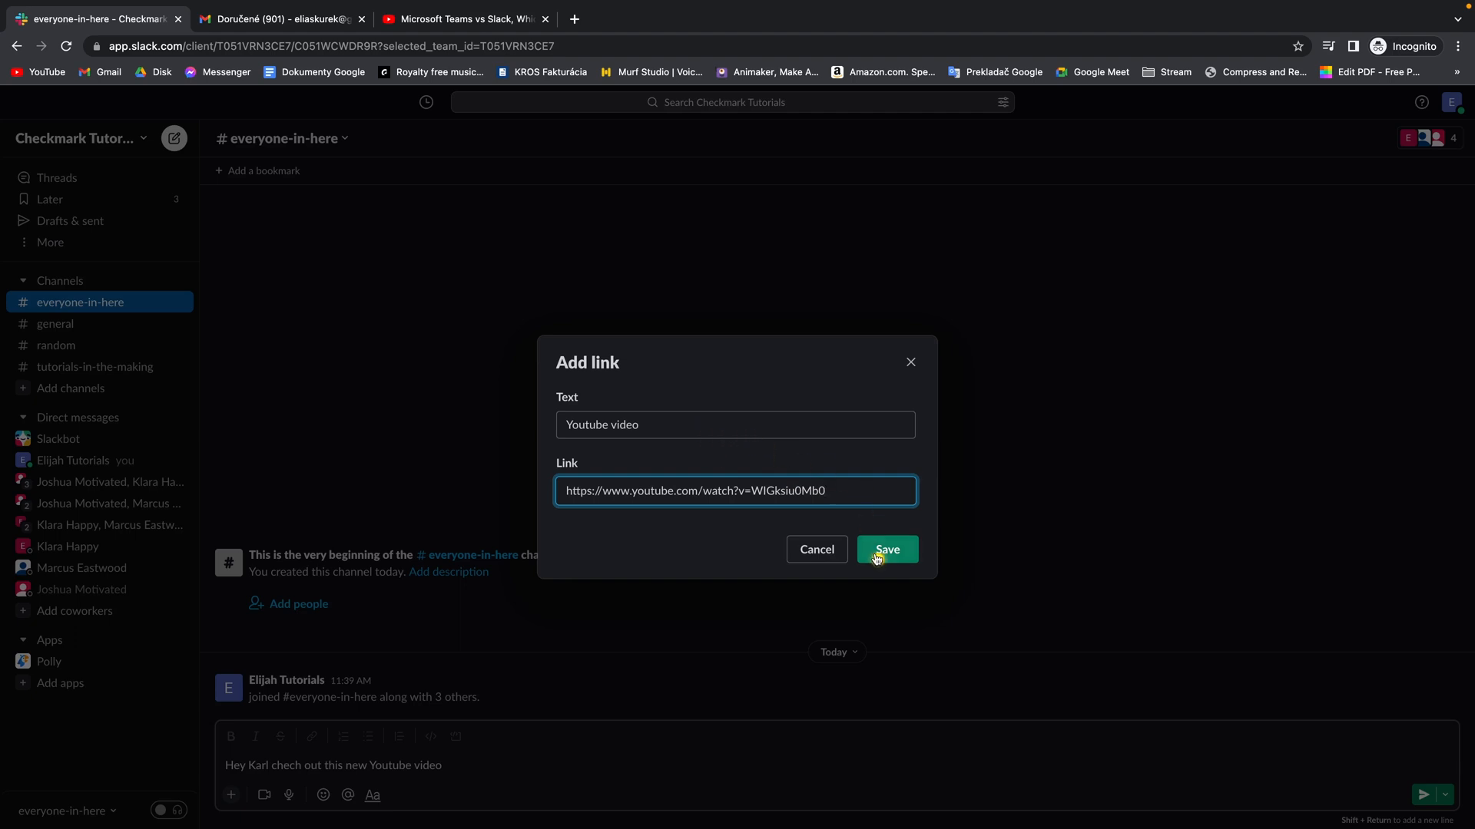
Step: Save the link so "Youtube video" becomes clickable with a YouTube preview card attached
left_click(885, 550)
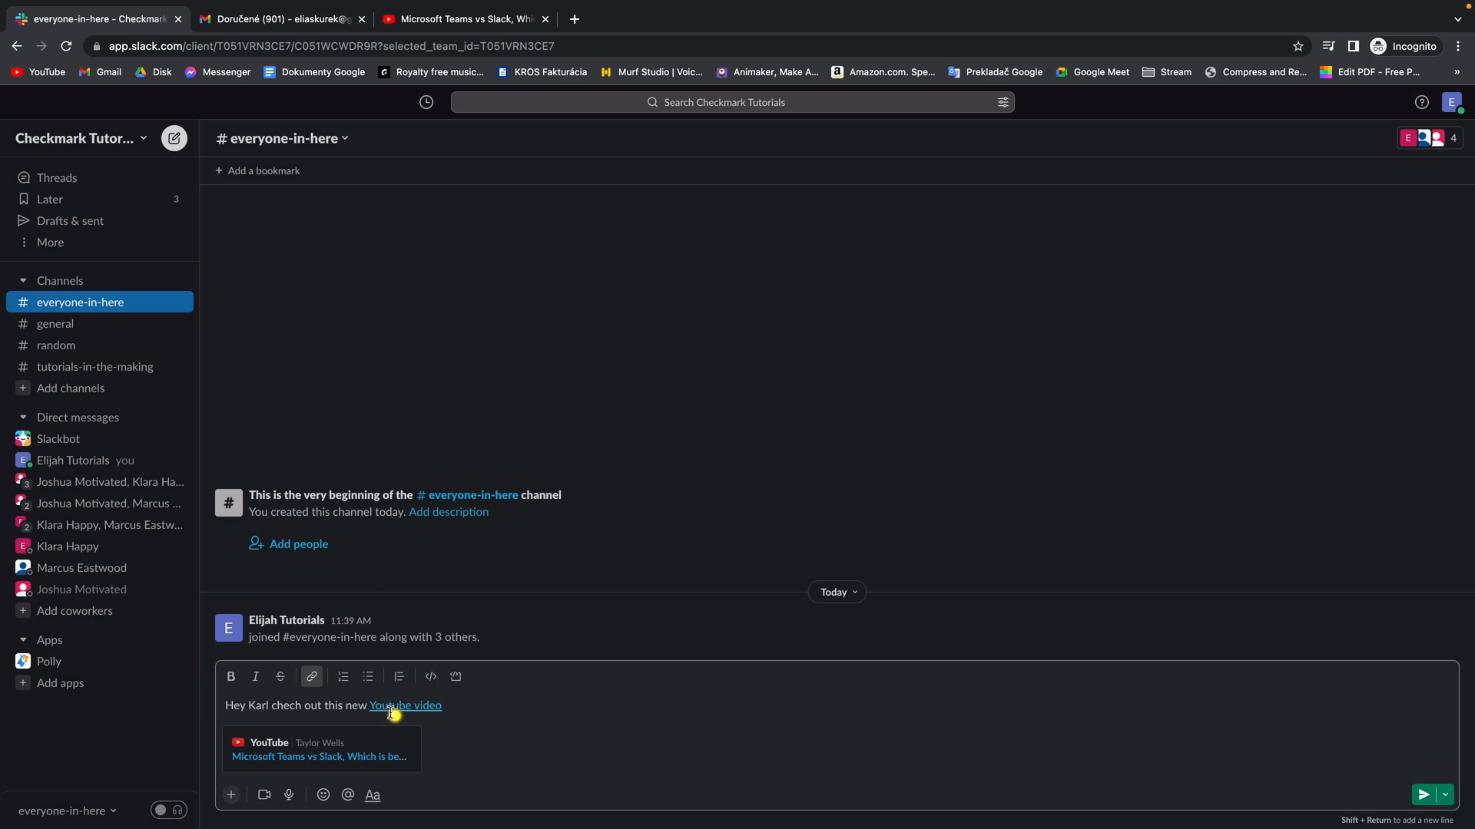
mouse_move(266, 743)
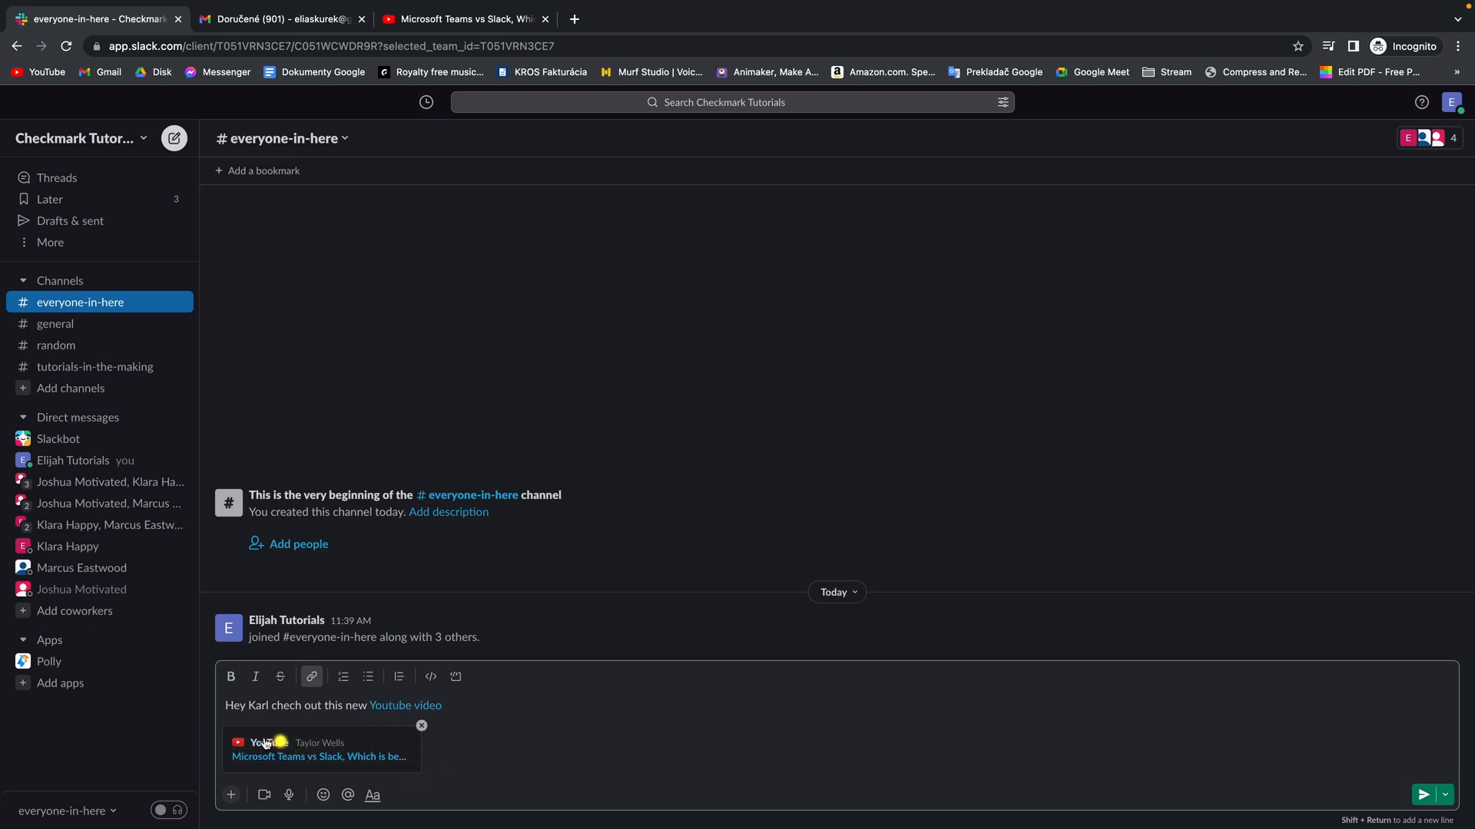
mouse_move(1422, 794)
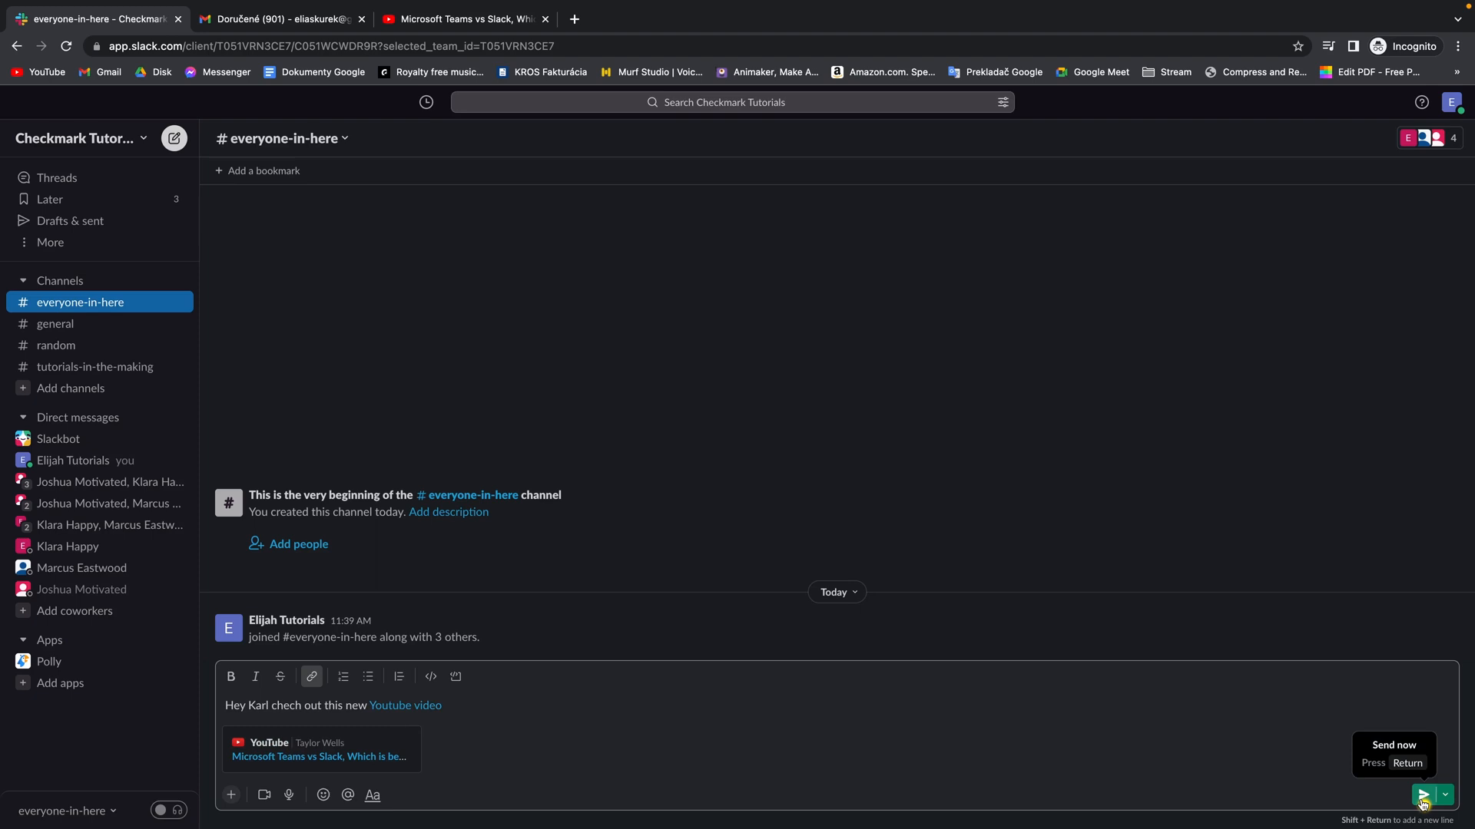
Step: Send the message to #everyone-in-here, test the link, and return to Slack
left_click(1420, 795)
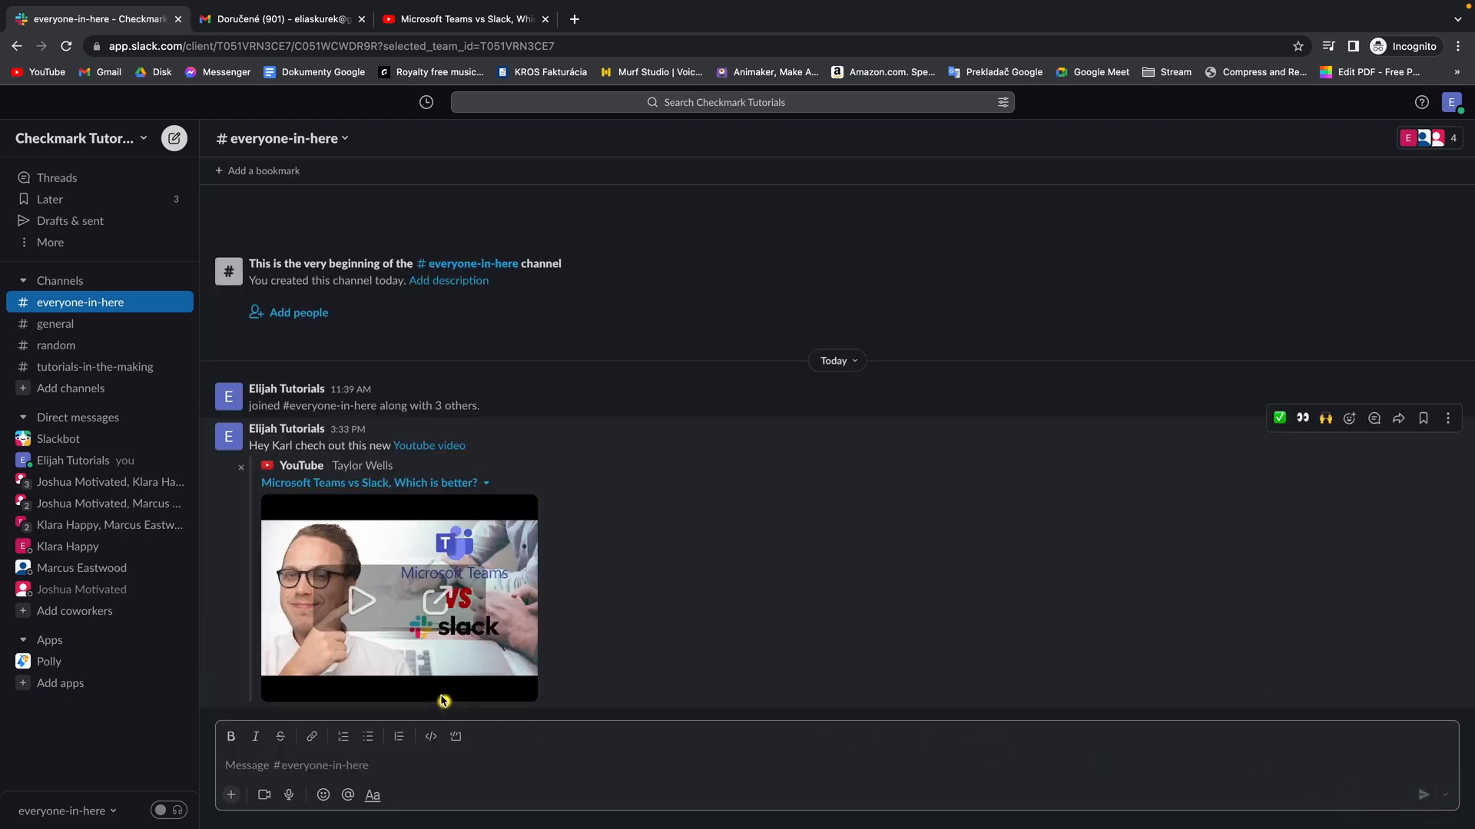
mouse_move(428, 446)
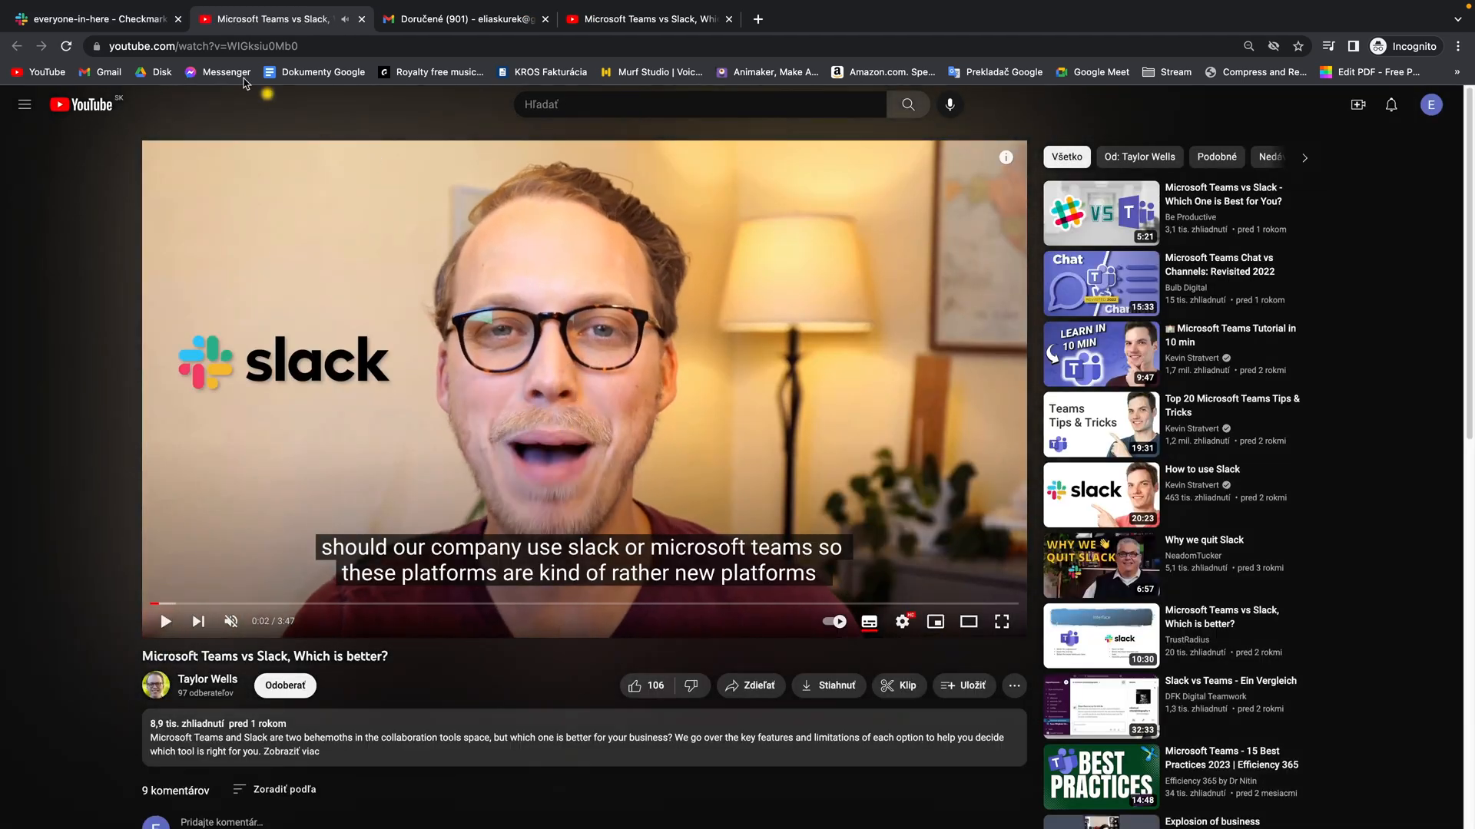
left_click(94, 19)
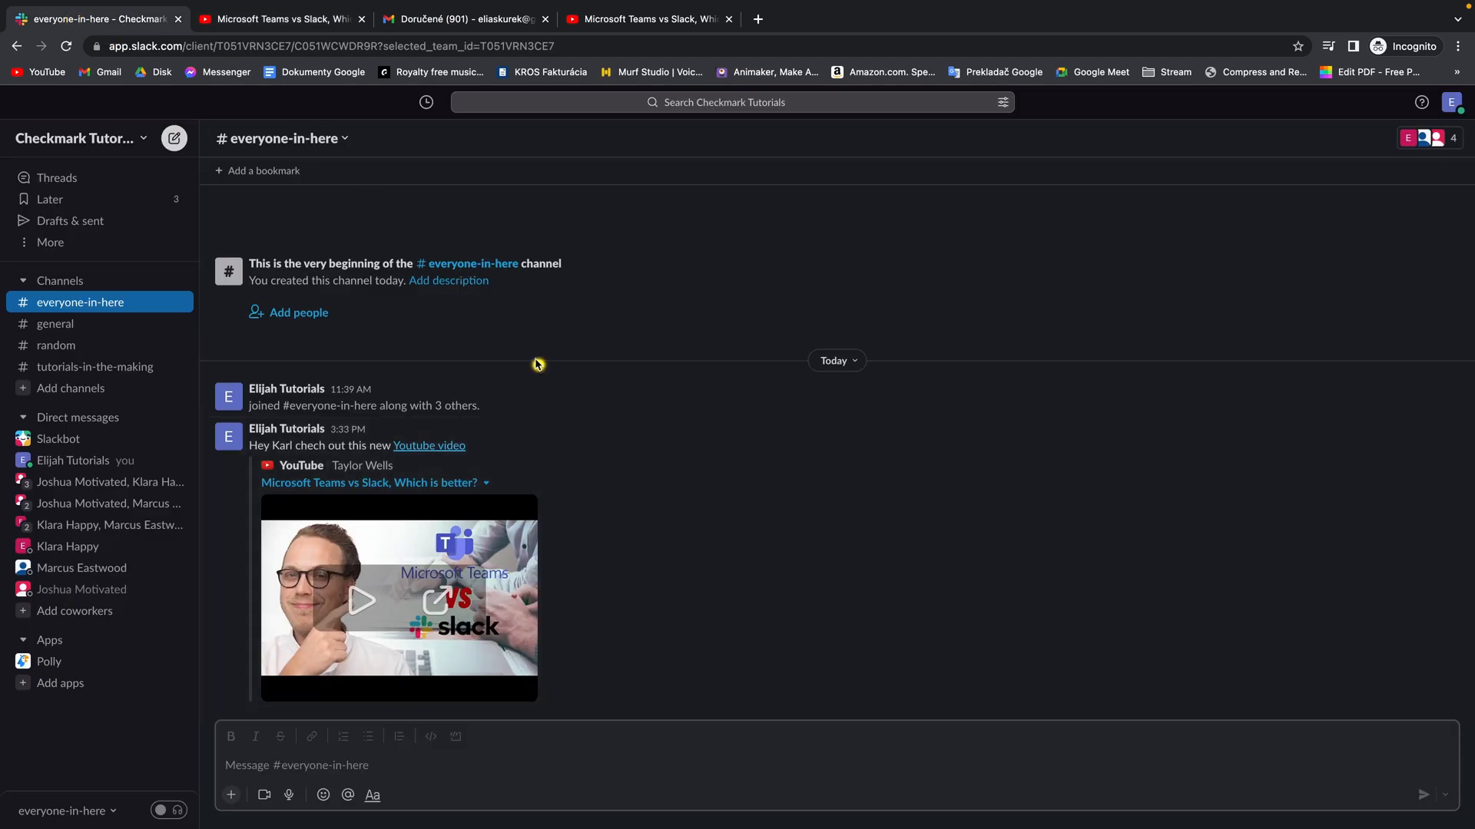